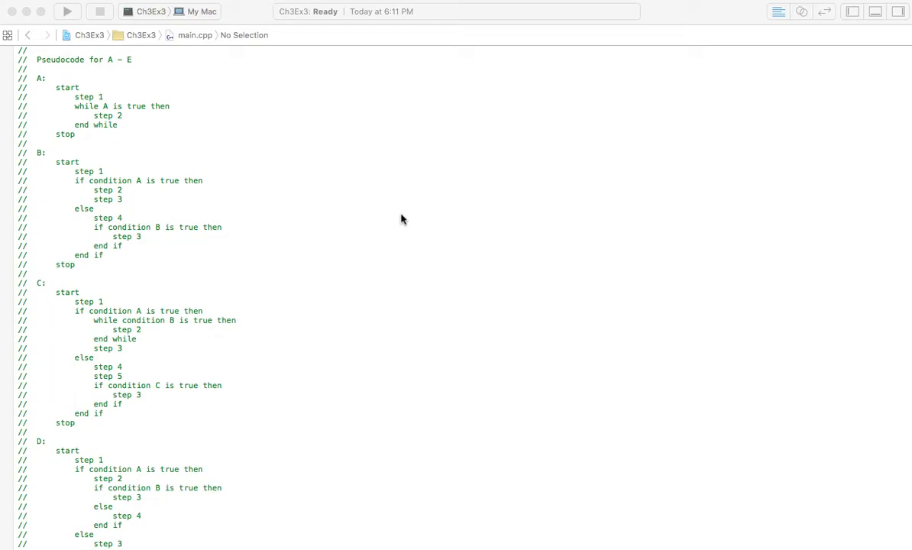
mouse_move(222, 159)
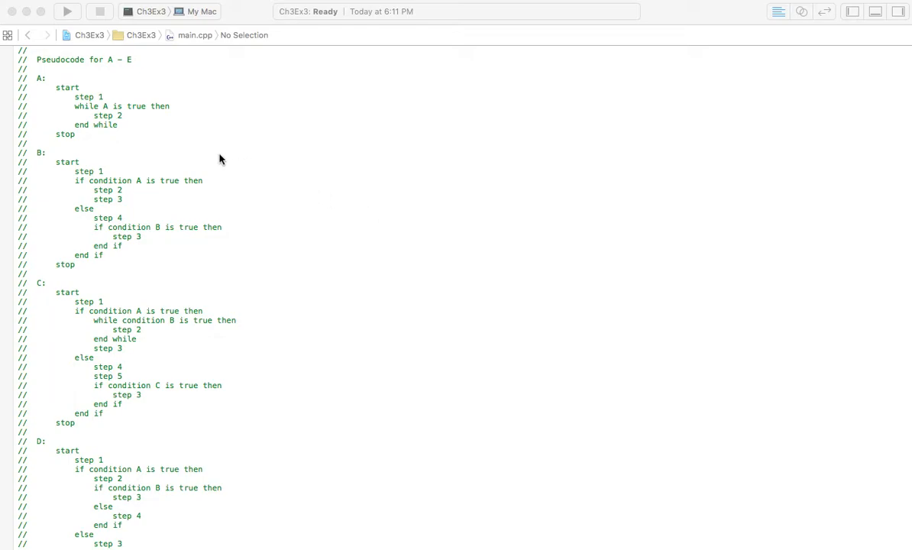
mouse_move(193, 146)
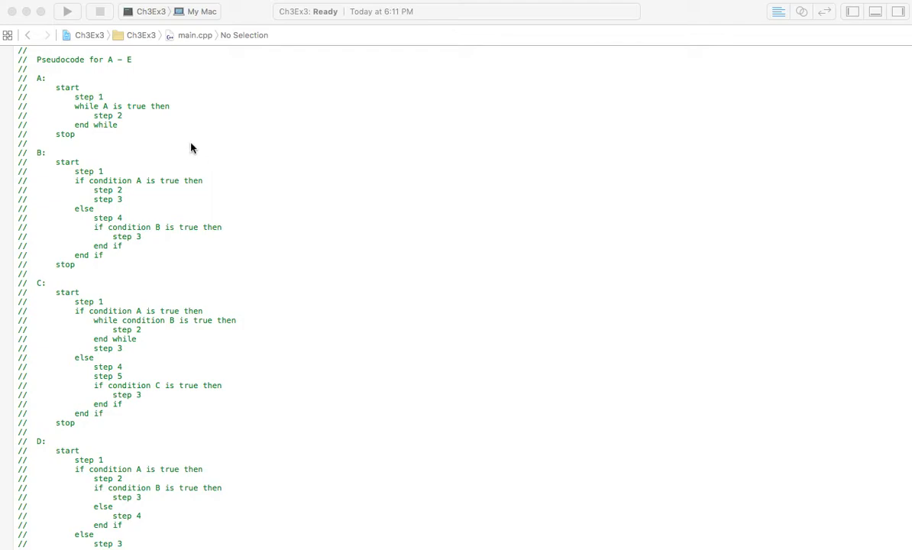
mouse_move(204, 148)
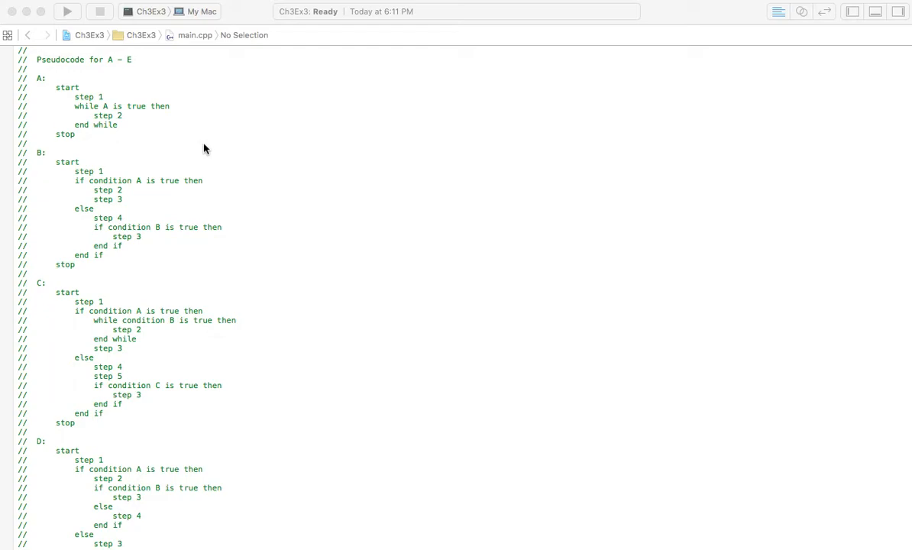
mouse_move(151, 140)
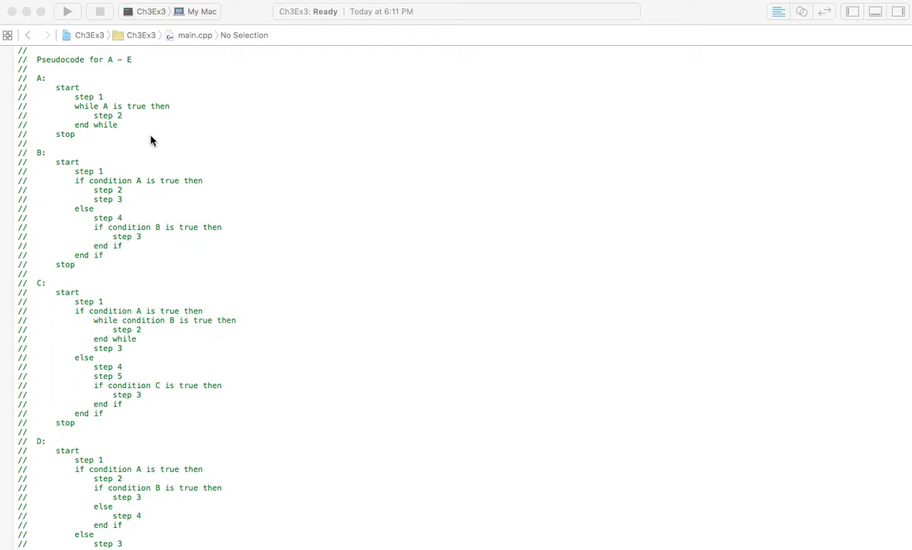
mouse_move(43, 88)
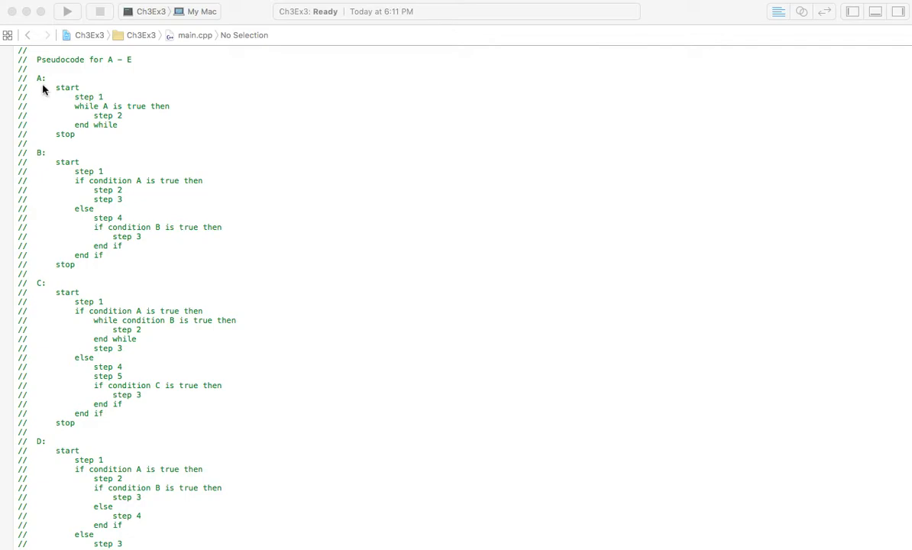
mouse_move(43, 93)
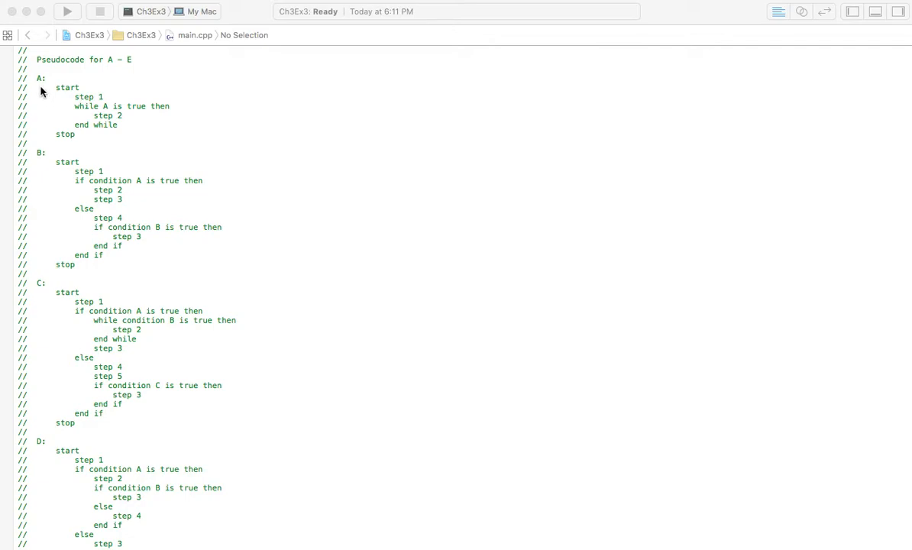
mouse_move(44, 201)
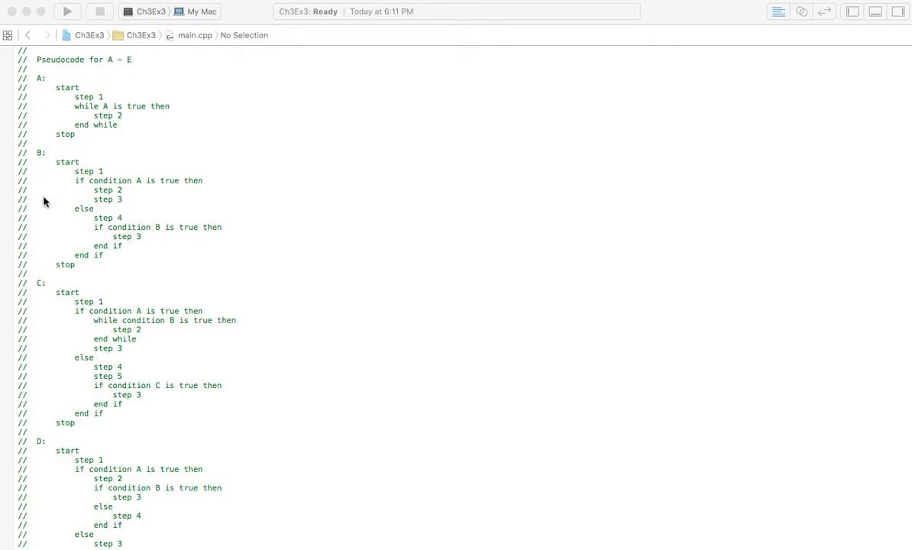
scroll(down, 3)
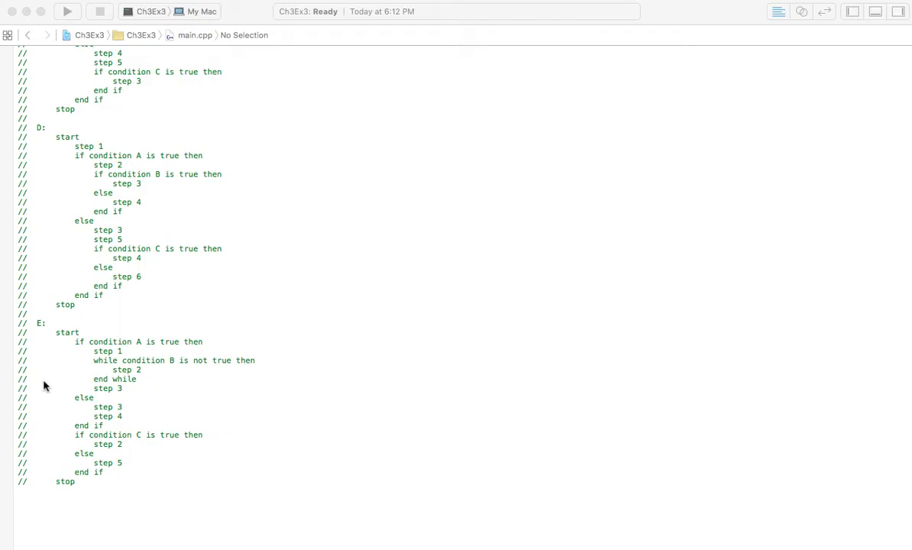
mouse_move(145, 316)
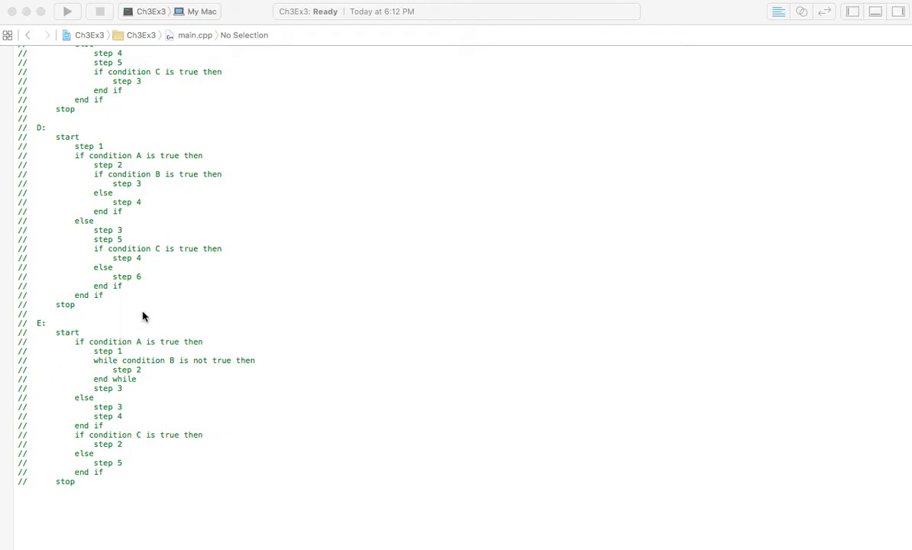
scroll(down, 3)
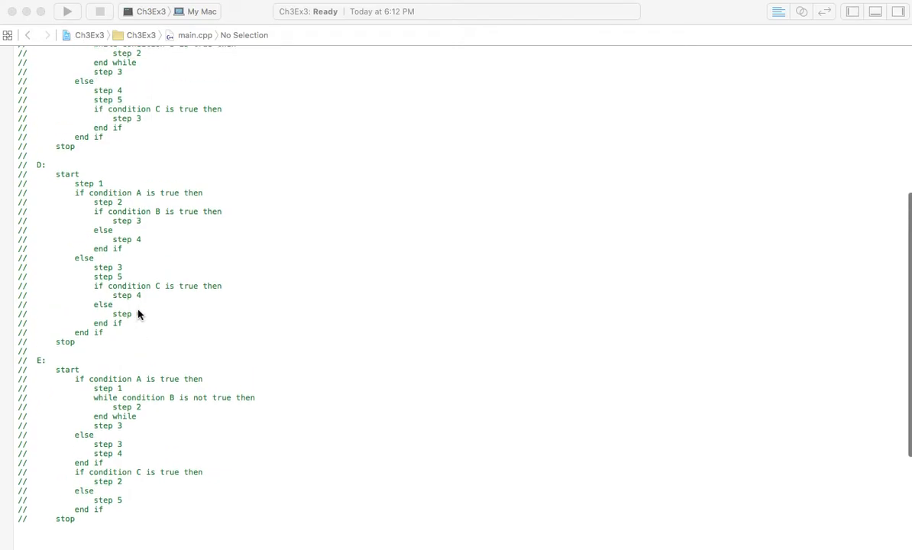
scroll(up, 3)
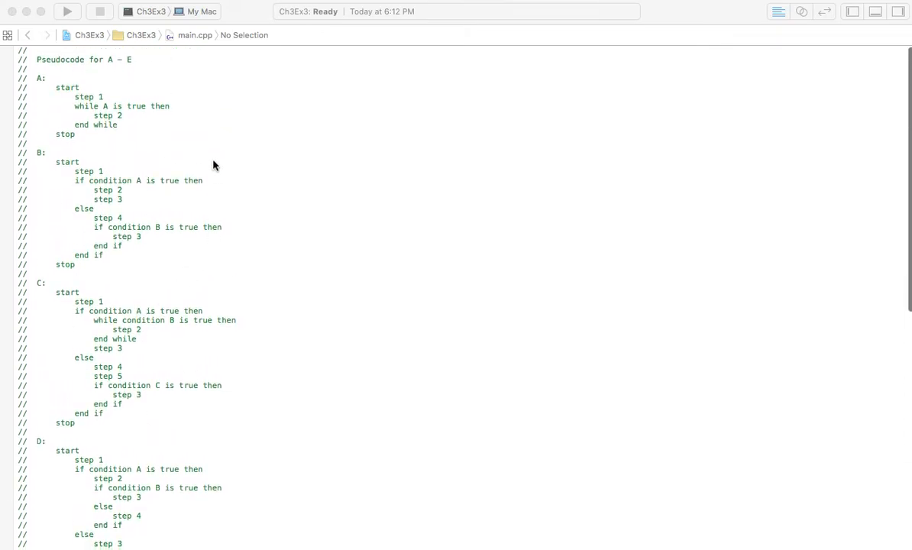
mouse_move(146, 156)
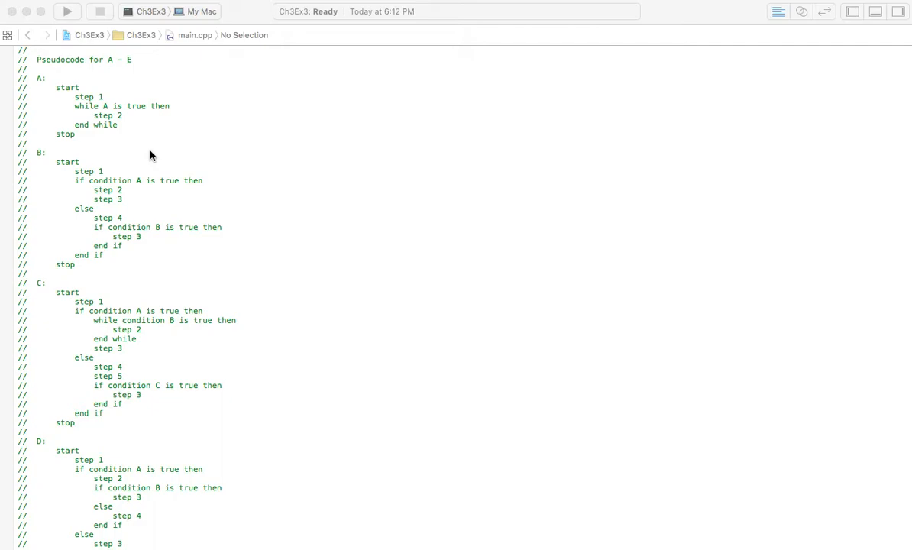
mouse_move(140, 146)
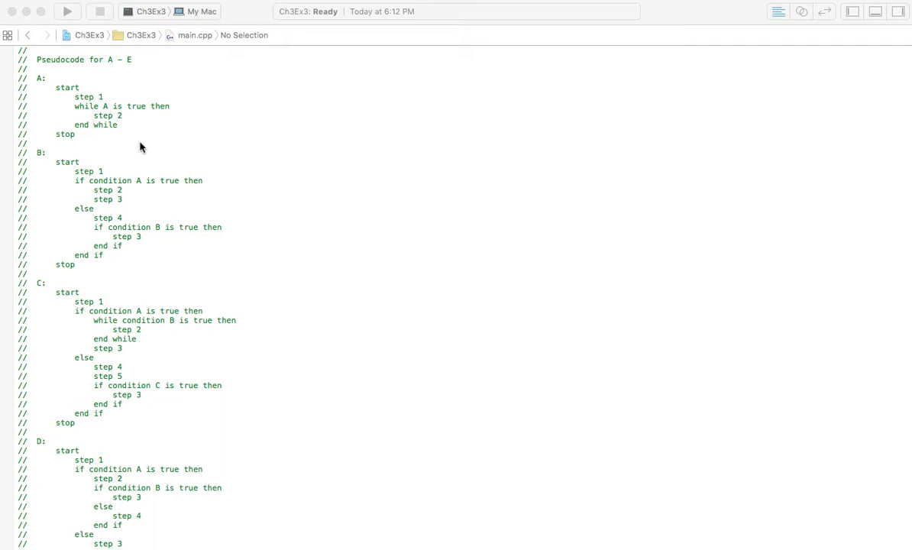
mouse_move(141, 126)
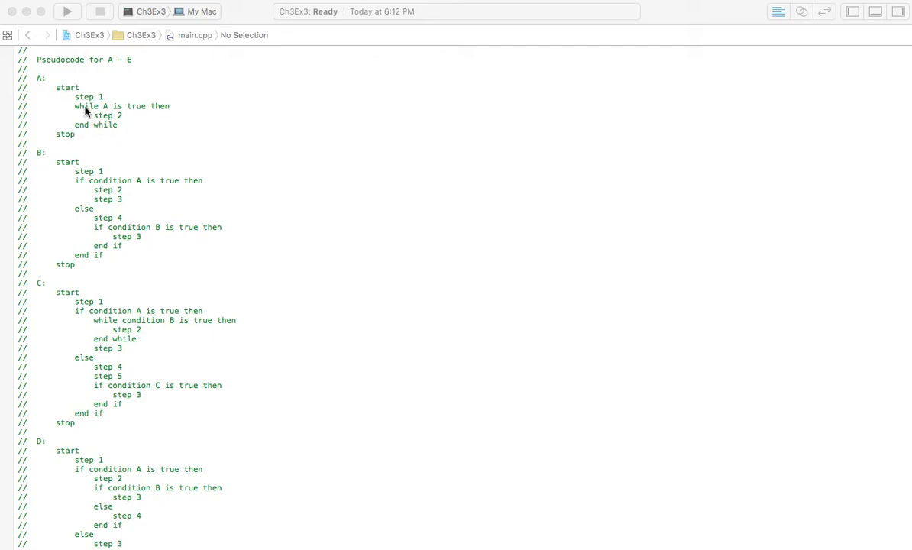
mouse_move(83, 135)
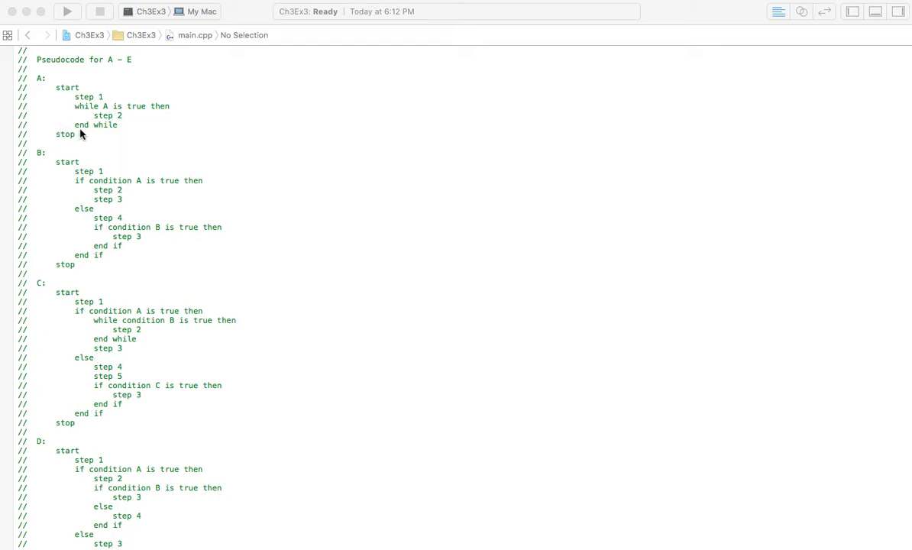
mouse_move(93, 104)
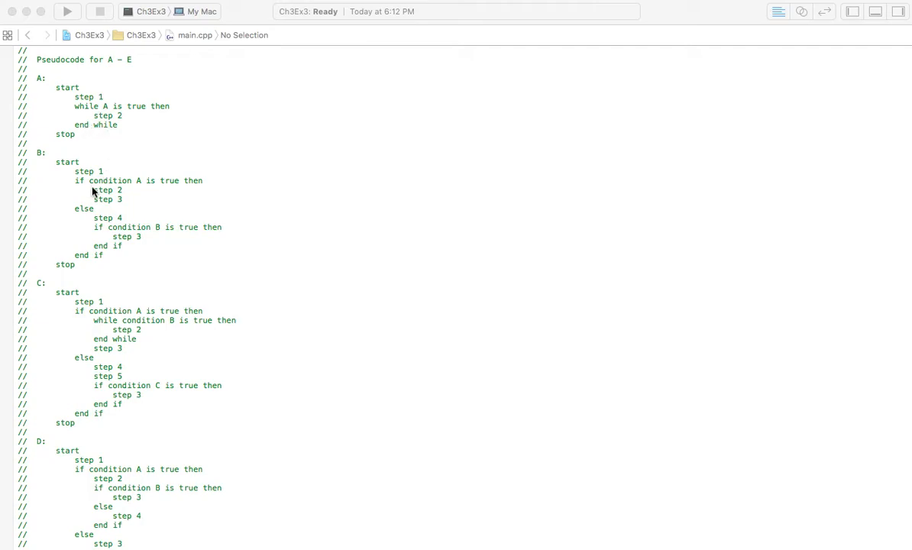
mouse_move(118, 255)
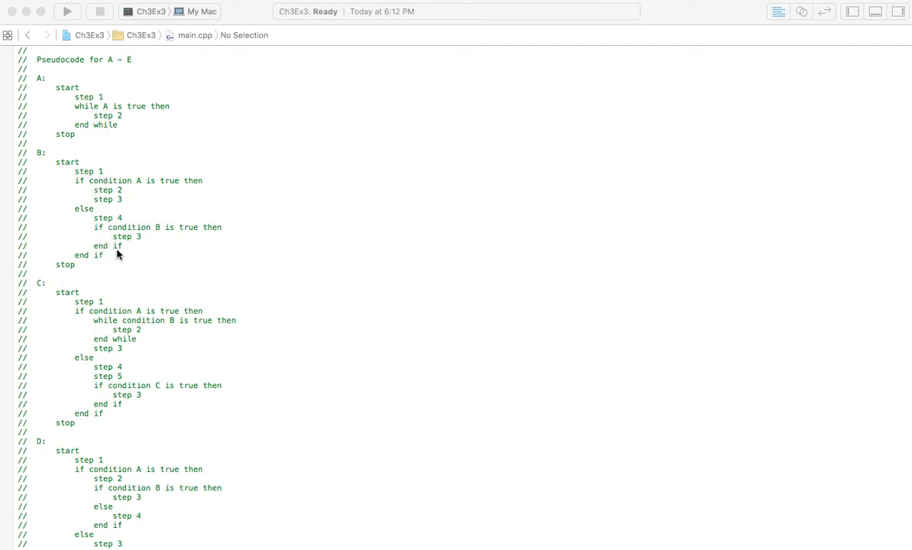
mouse_move(182, 269)
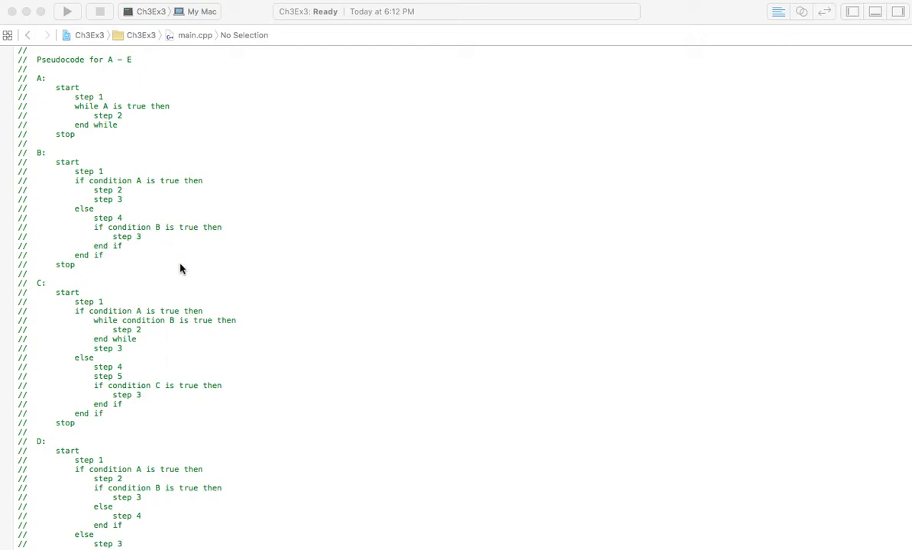
scroll(down, 3)
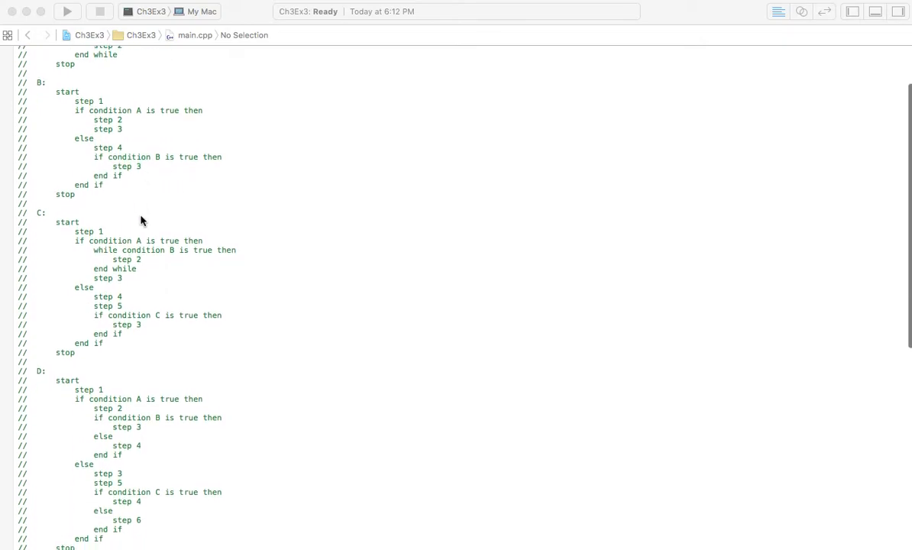
scroll(down, 3)
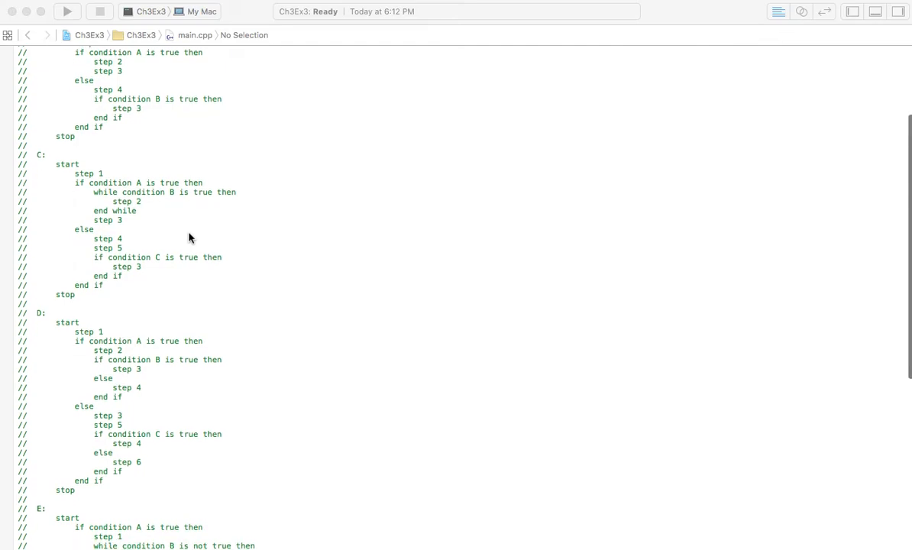
scroll(down, 3)
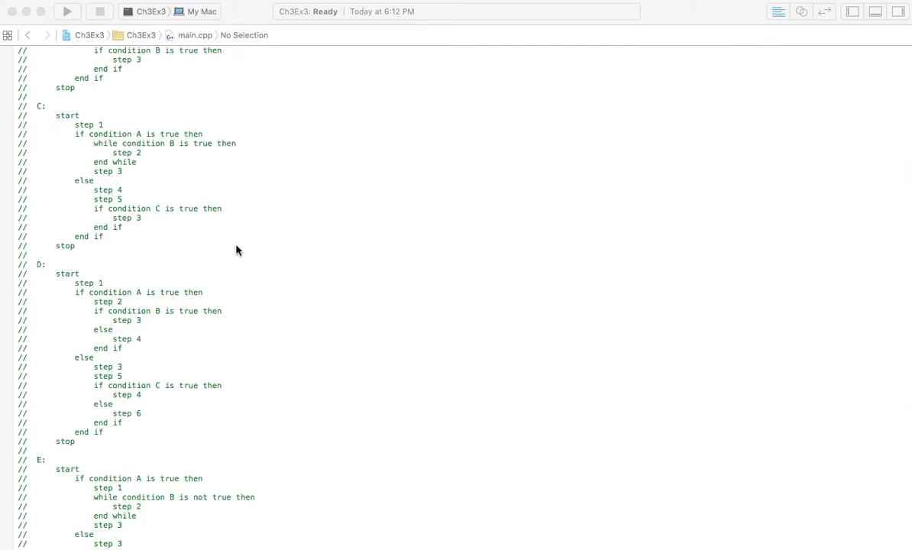
mouse_move(206, 244)
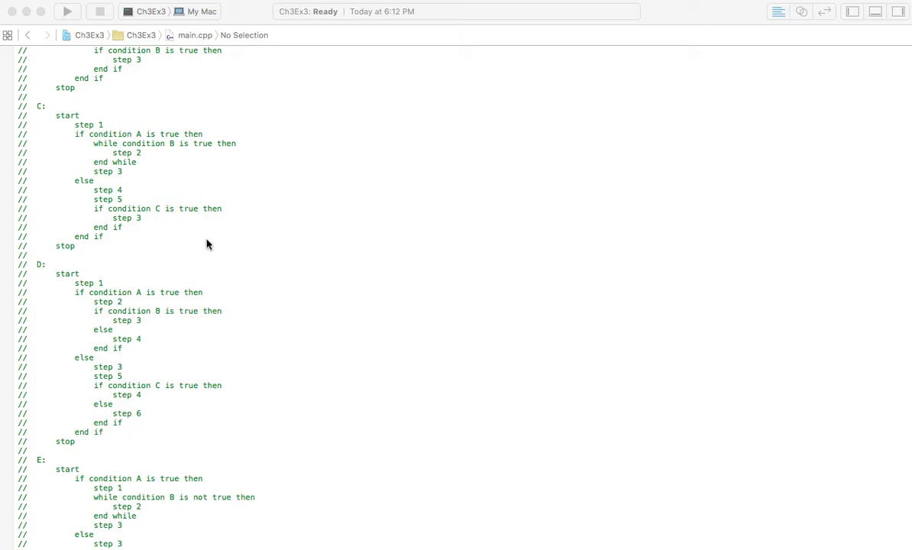
mouse_move(174, 248)
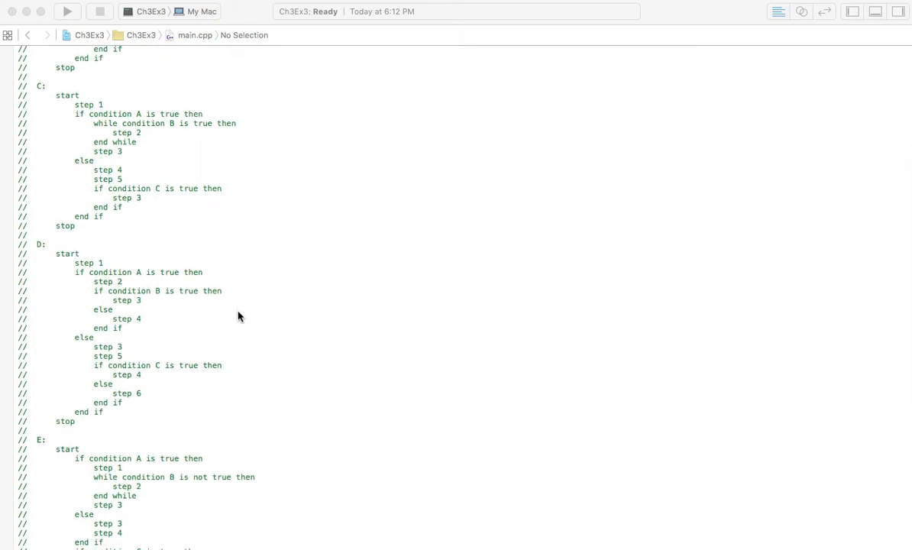
scroll(down, 3)
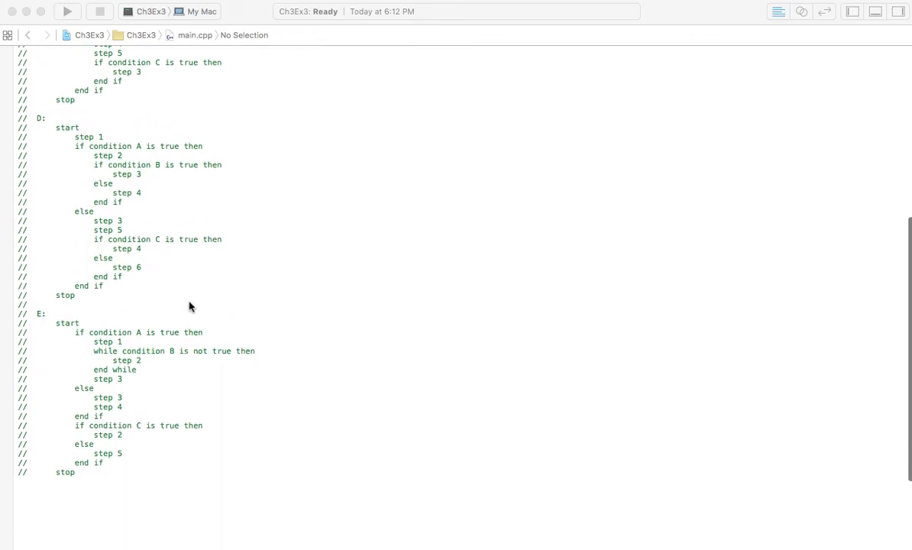
mouse_move(183, 301)
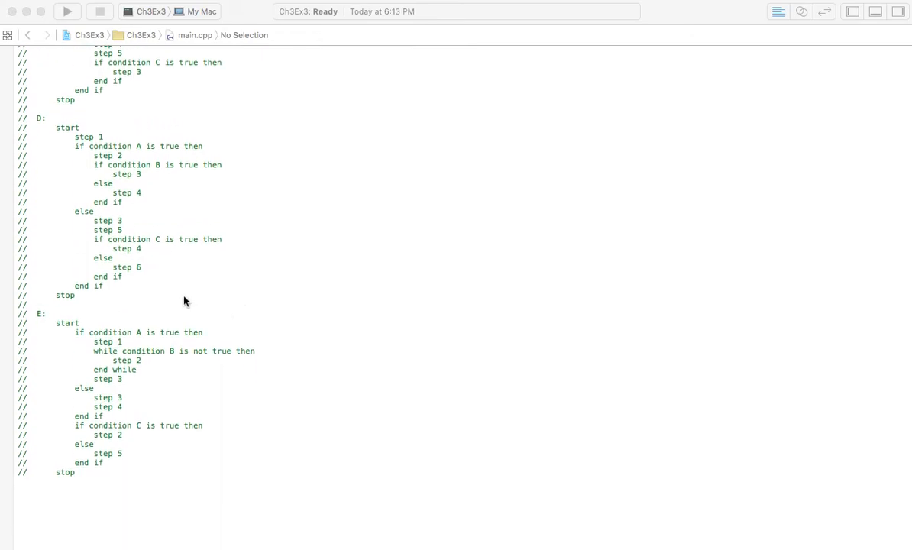
mouse_move(143, 214)
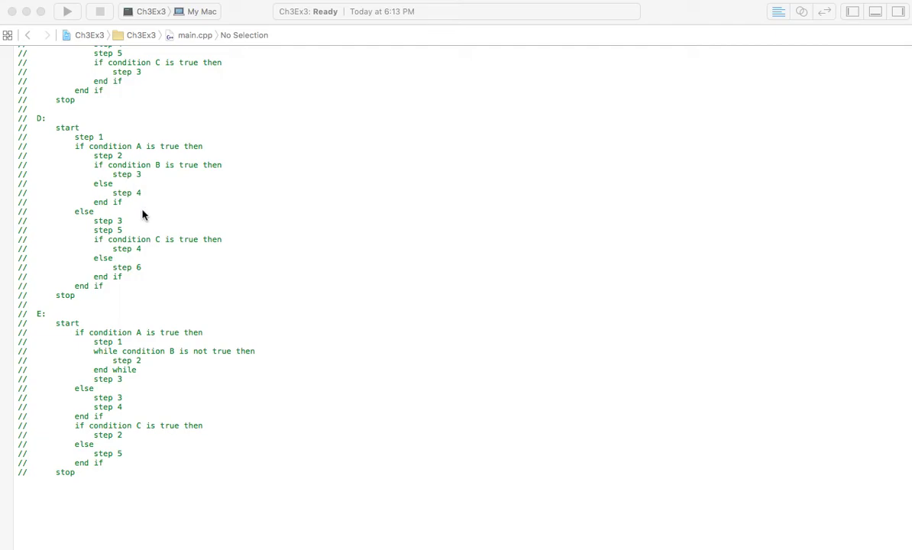
mouse_move(61, 198)
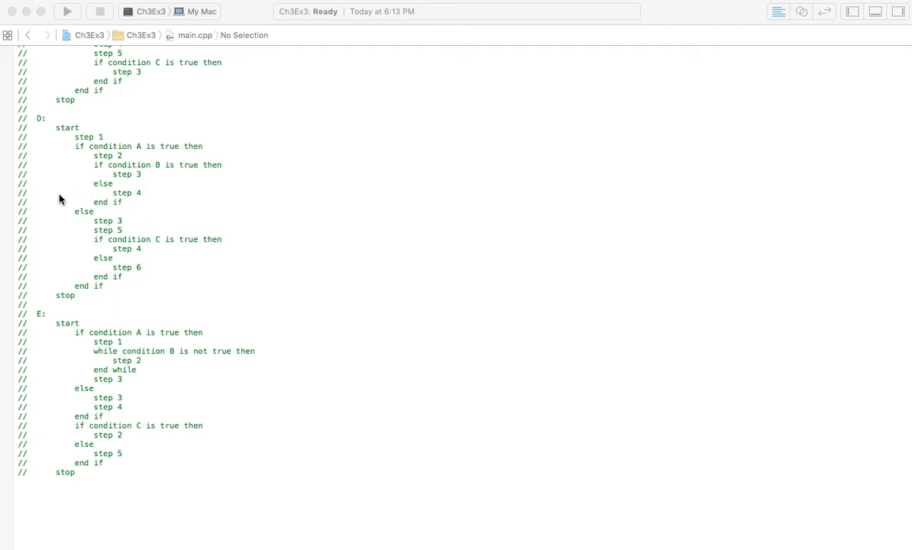
mouse_move(81, 180)
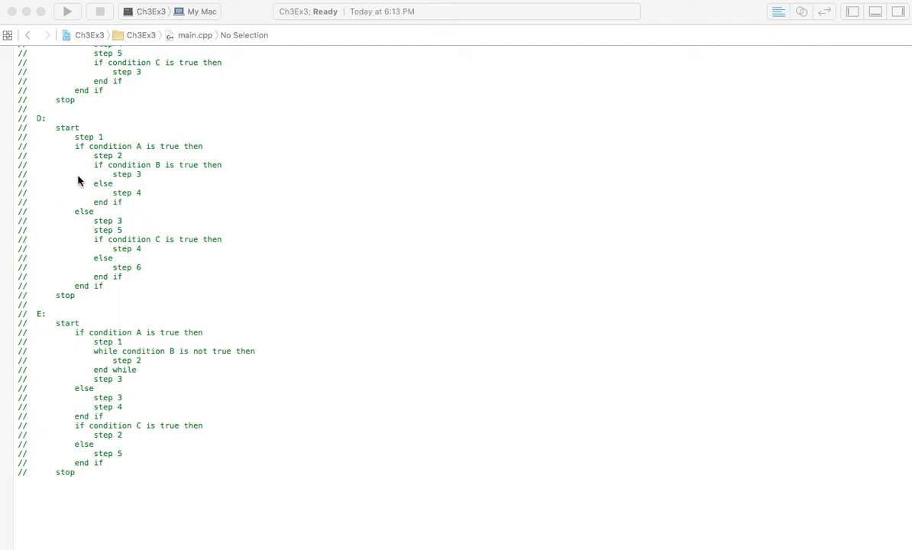
mouse_move(90, 247)
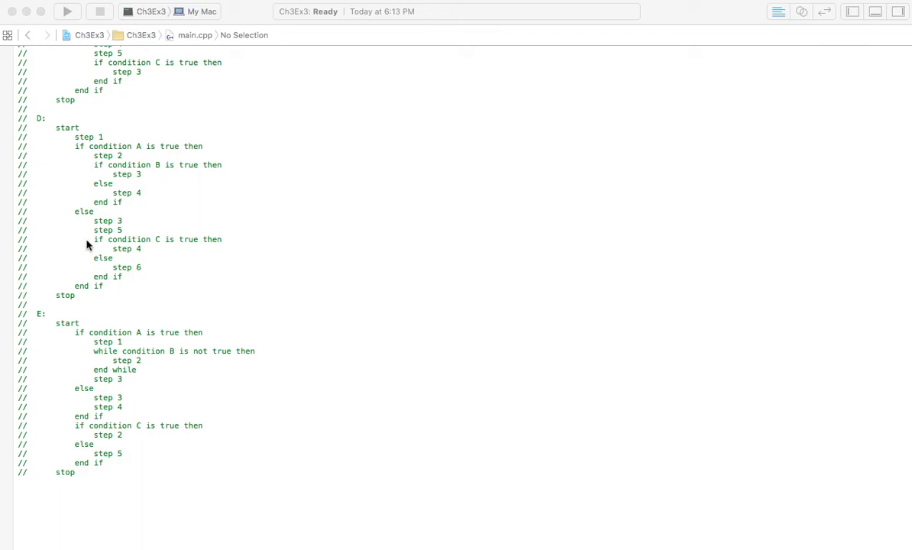
mouse_move(58, 181)
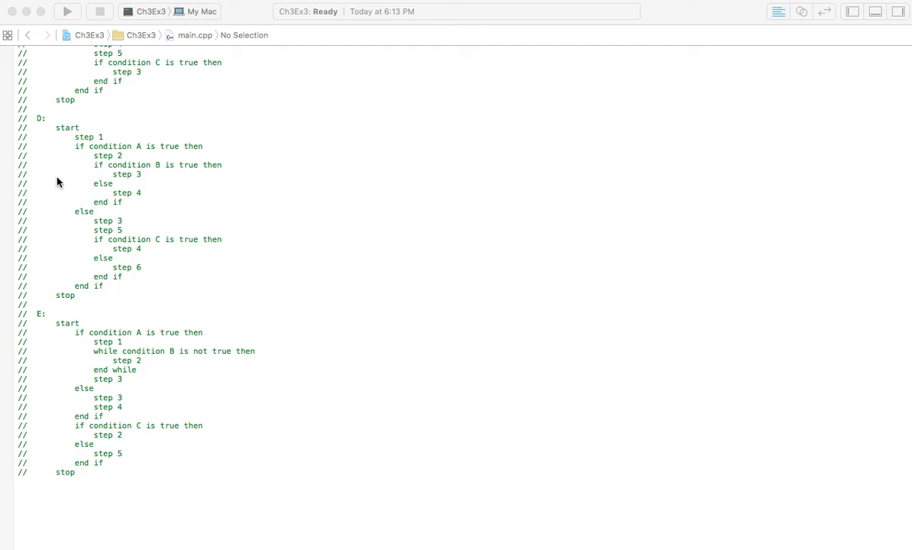
mouse_move(82, 241)
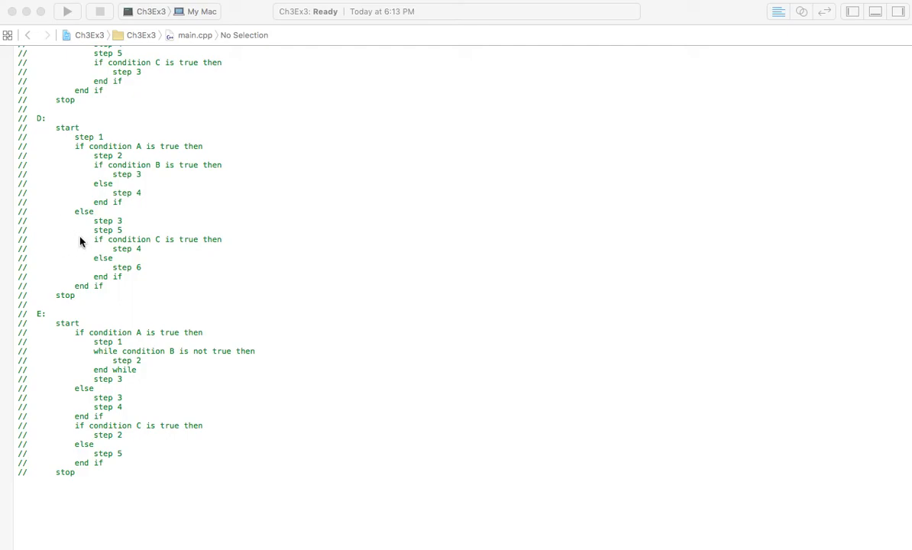
mouse_move(64, 256)
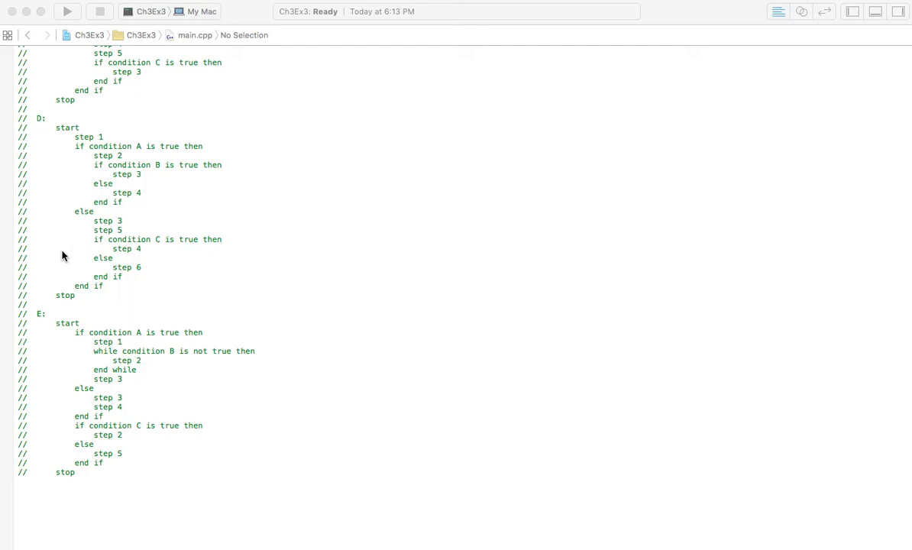
mouse_move(58, 372)
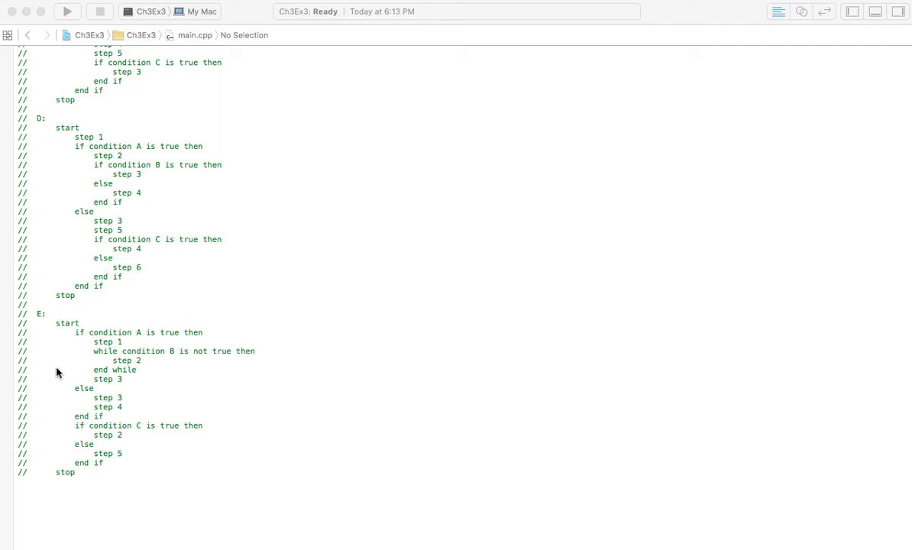
mouse_move(300, 381)
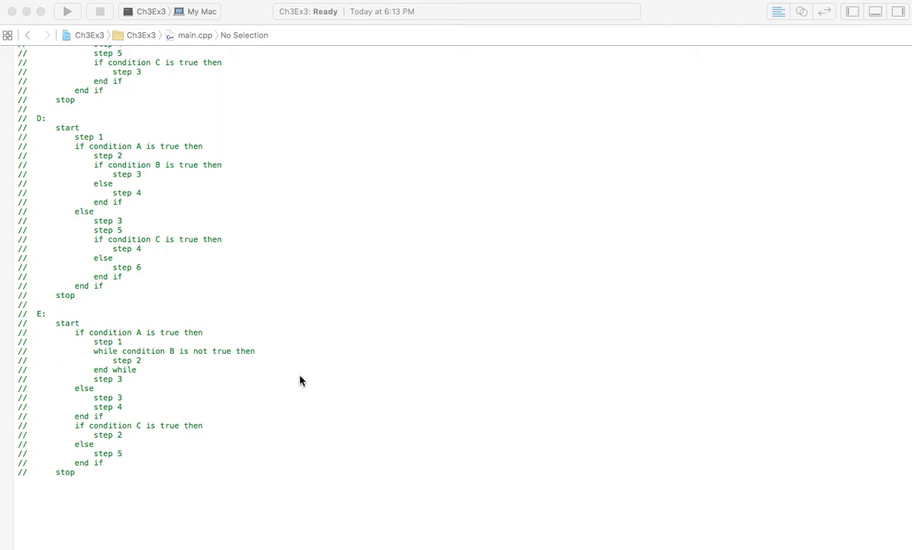
mouse_move(75, 362)
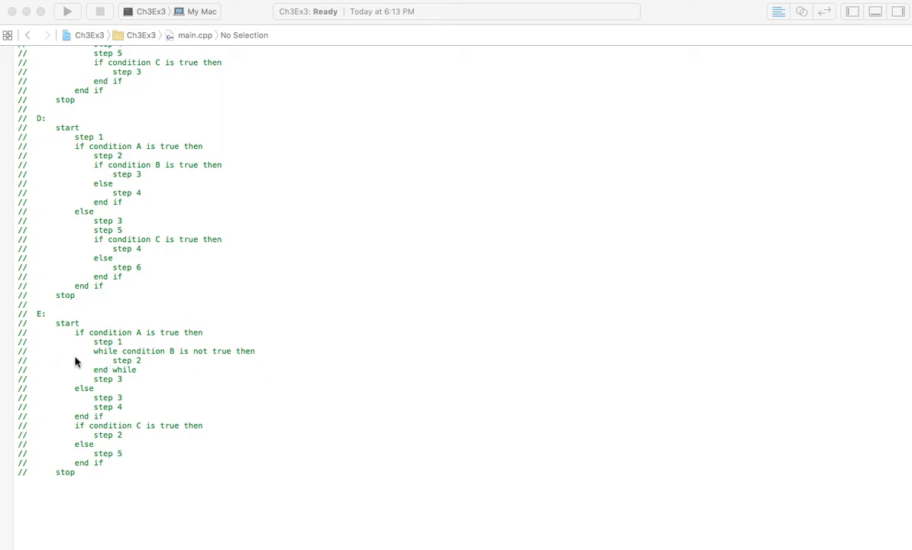
mouse_move(61, 449)
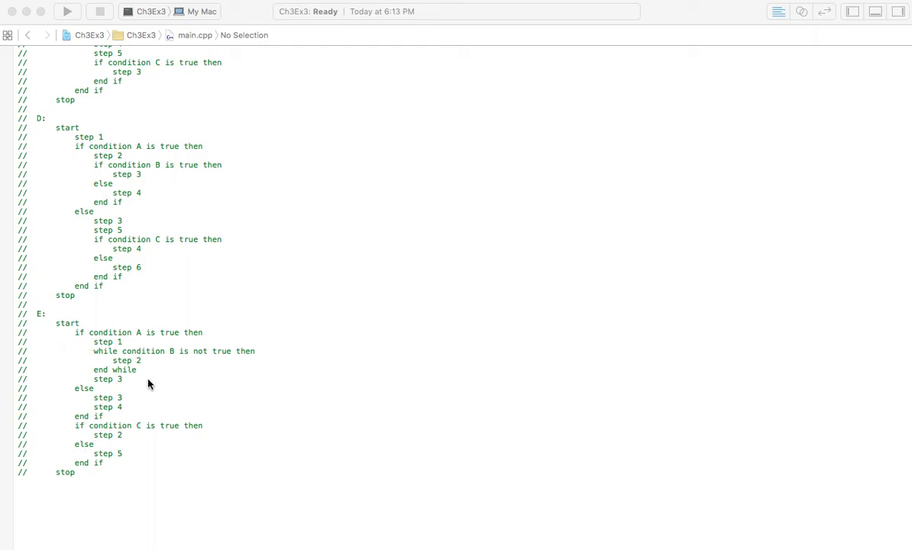
mouse_move(252, 307)
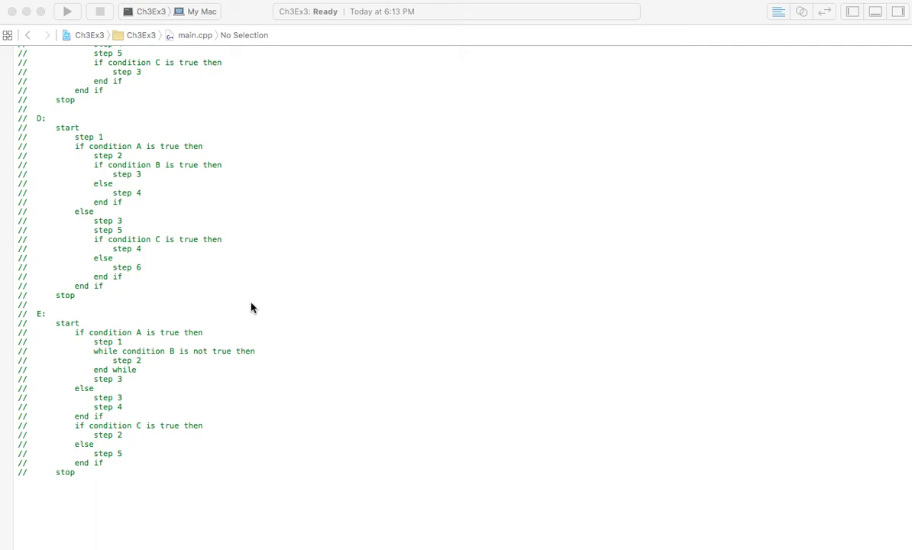
scroll(down, 3)
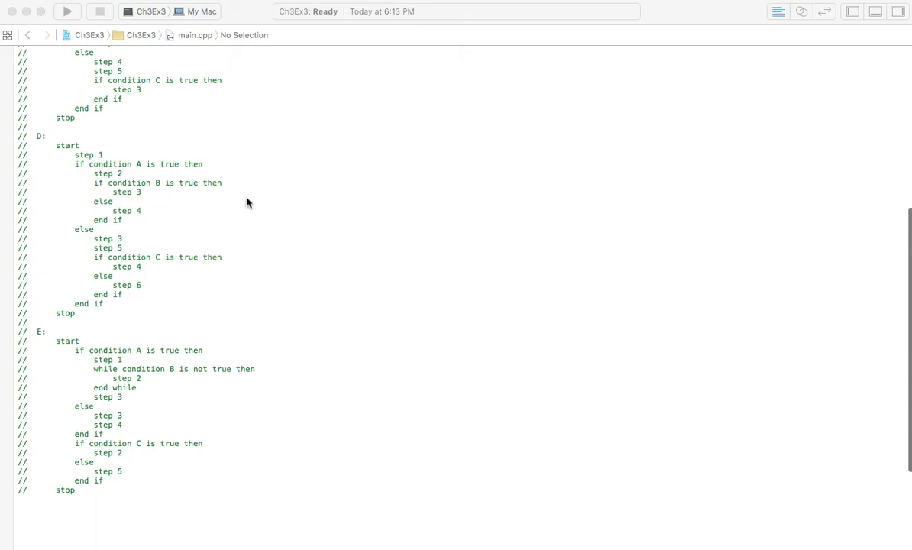
scroll(up, 3)
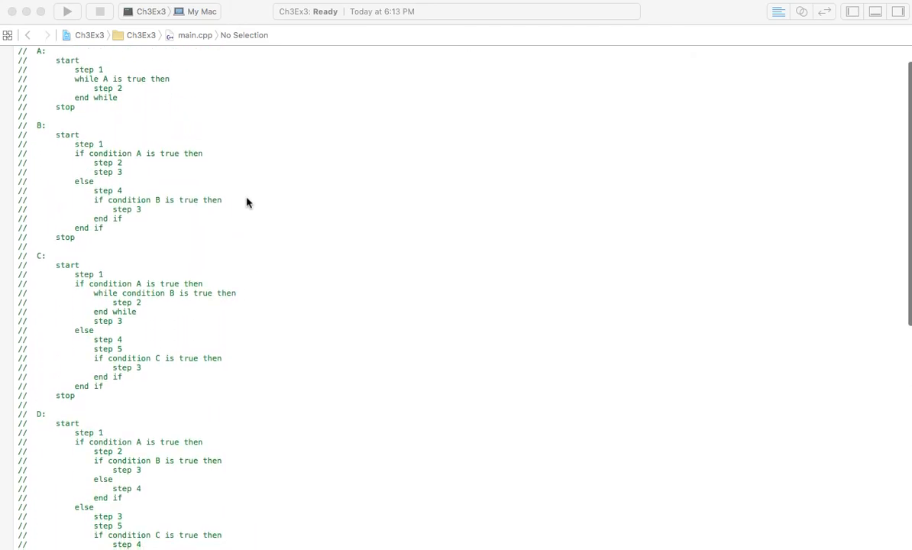
scroll(down, 3)
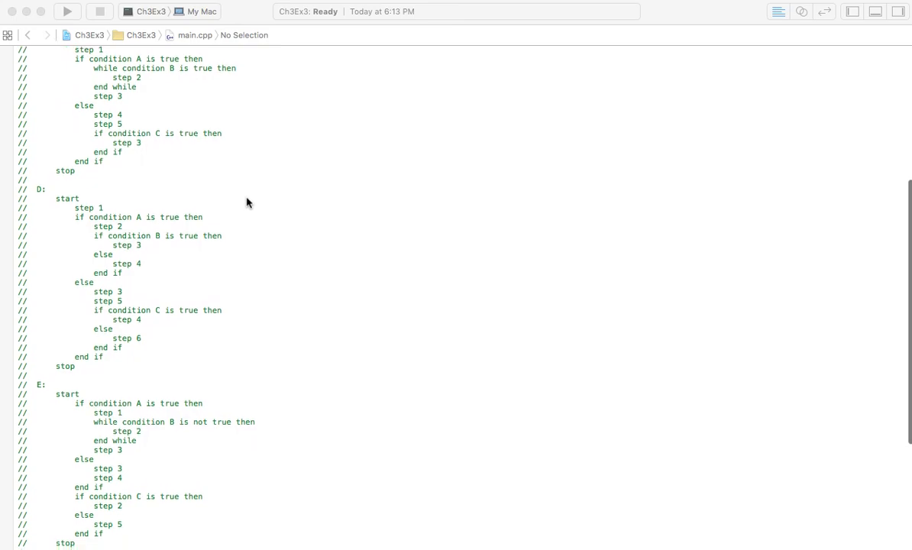
scroll(down, 3)
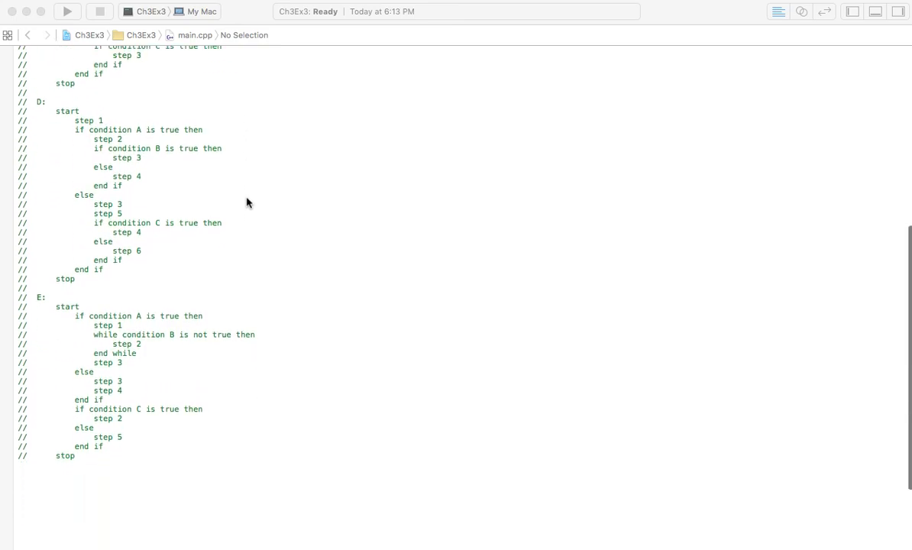
scroll(down, 3)
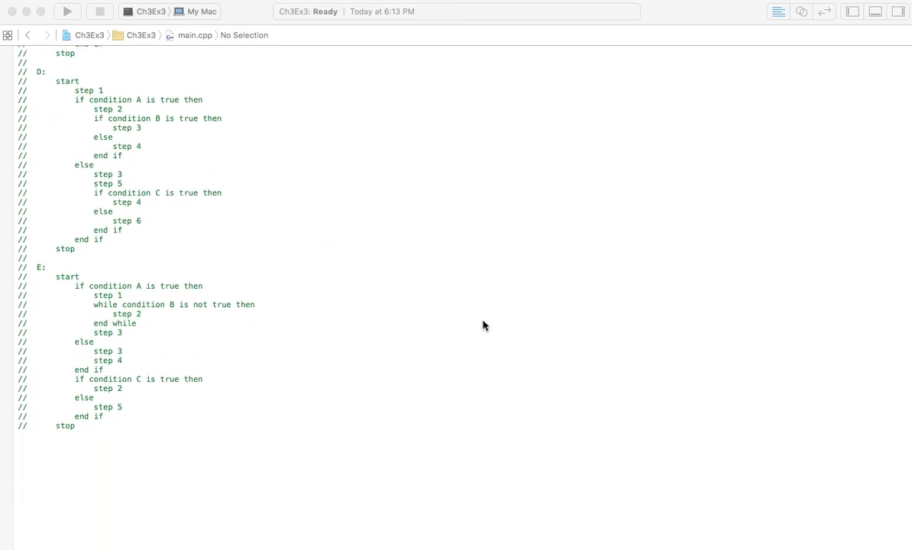